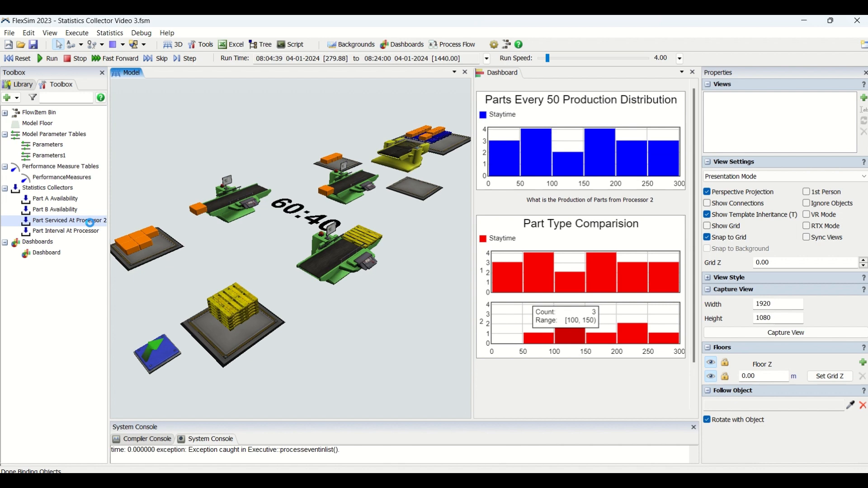
# - View the properties of the 'Part Serviced At Processor 2' statistics collector from the Toolbox
pyautogui.doubleClick(70, 220)
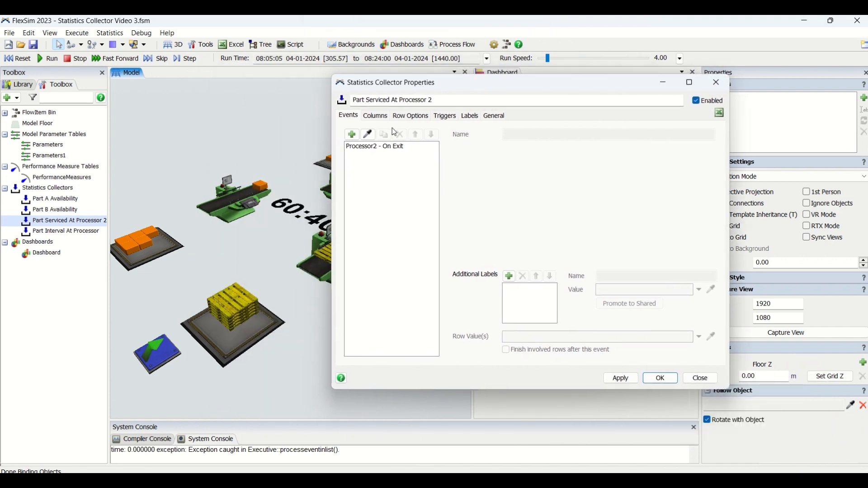
pyautogui.moveTo(351, 134)
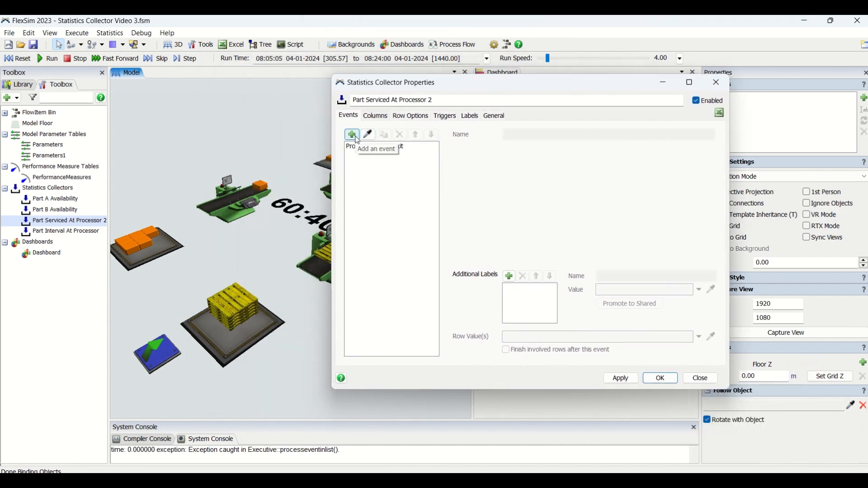
# - Show the menu of event types that can be added on the Events tab
pyautogui.click(351, 134)
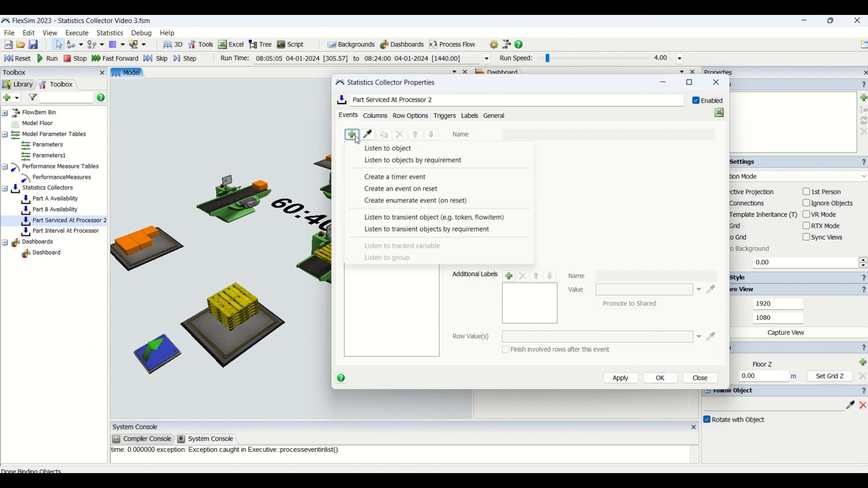
pyautogui.moveTo(426, 188)
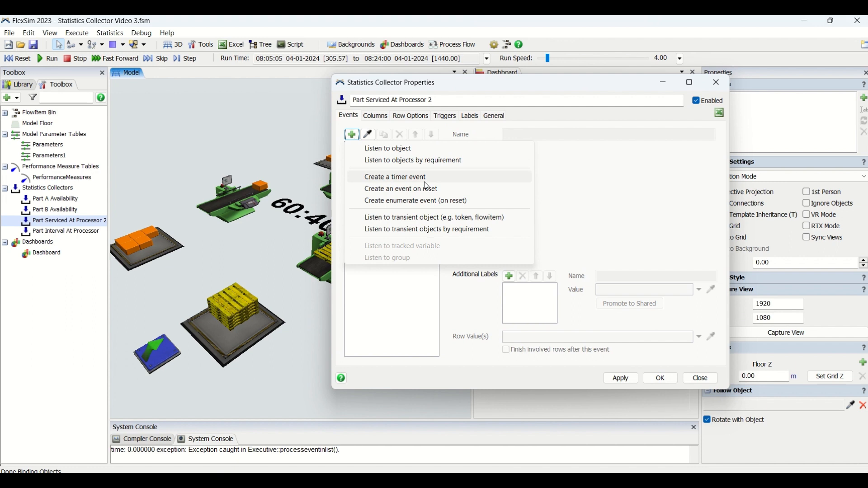
pyautogui.moveTo(420, 149)
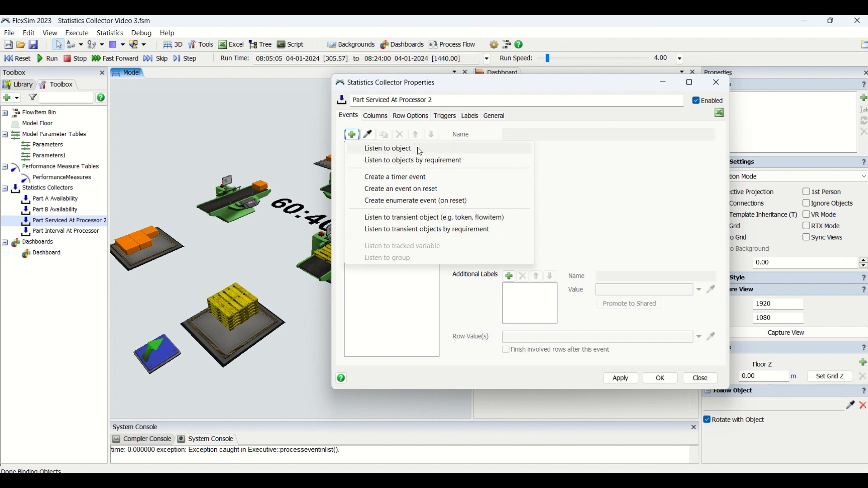
pyautogui.moveTo(419, 161)
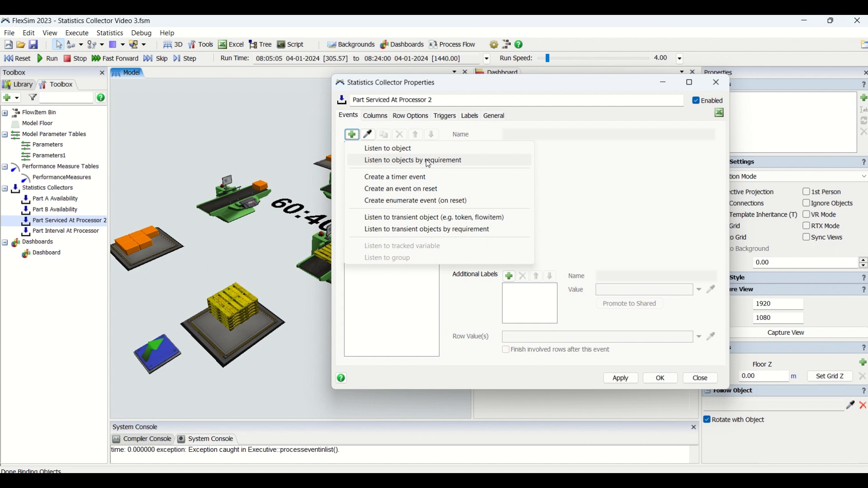
pyautogui.moveTo(426, 177)
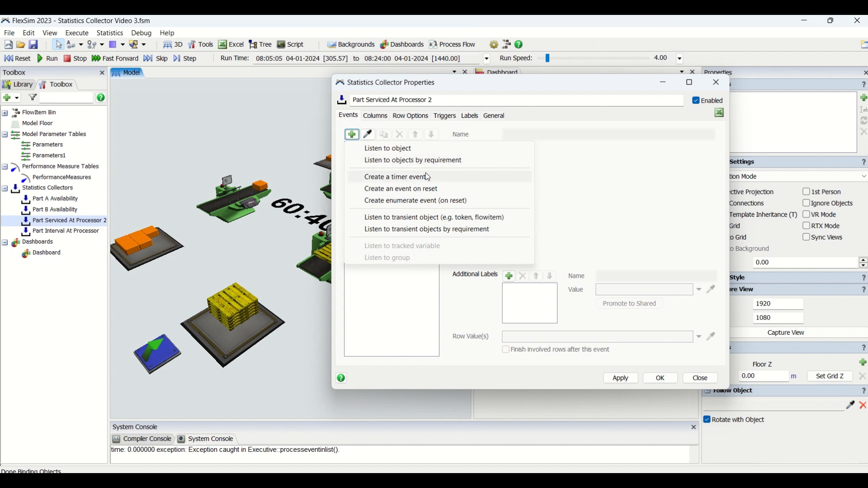
# - Create timer event TimerEvent1, repeating, first time 0 and repeat interval 10
pyautogui.click(396, 176)
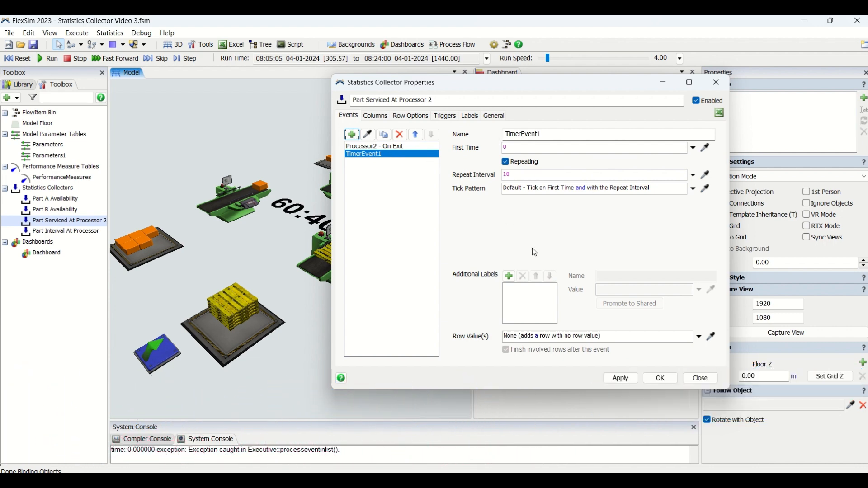
pyautogui.moveTo(538, 246)
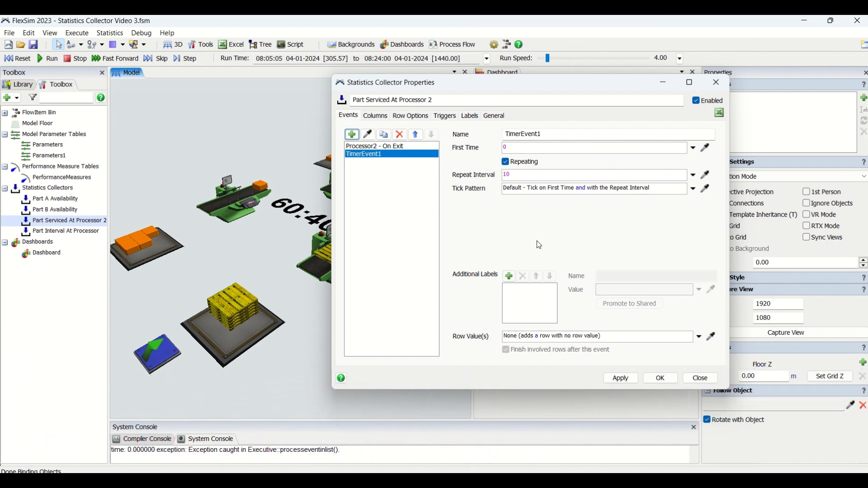
pyautogui.moveTo(538, 173)
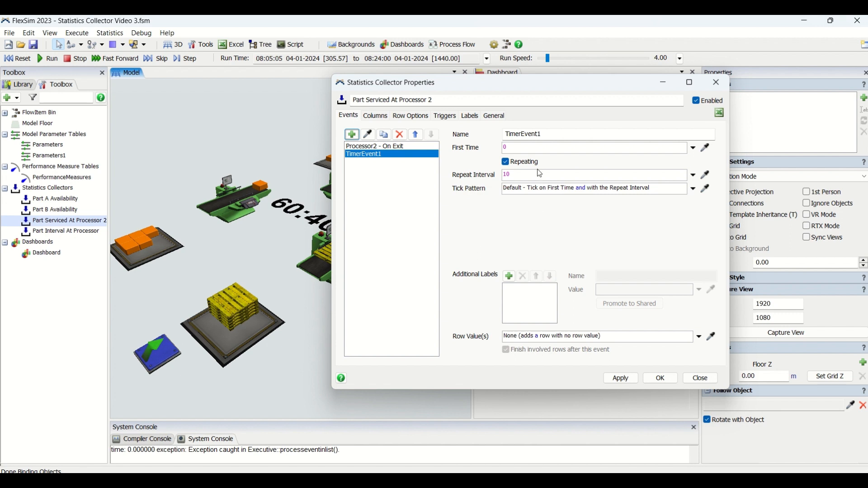
pyautogui.moveTo(484, 220)
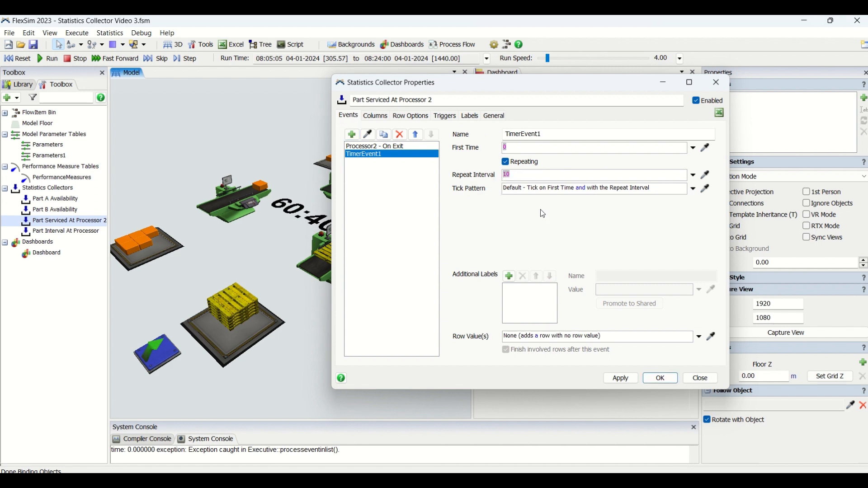
pyautogui.click(692, 188)
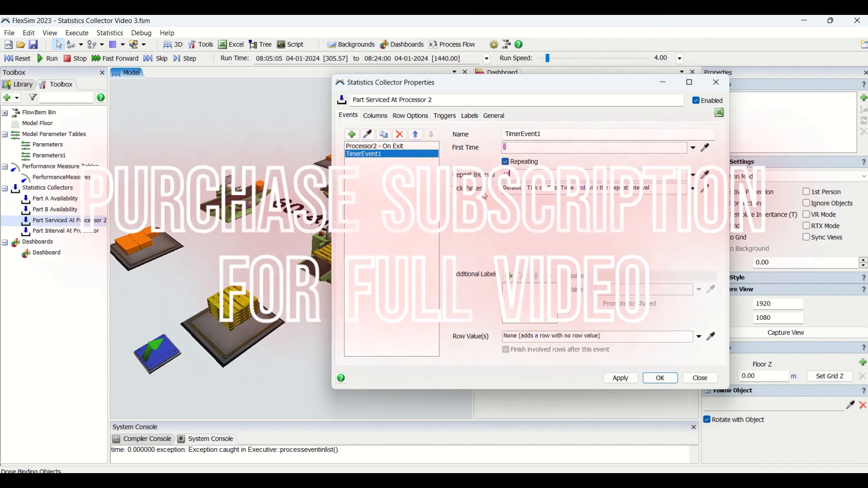
pyautogui.moveTo(475, 199)
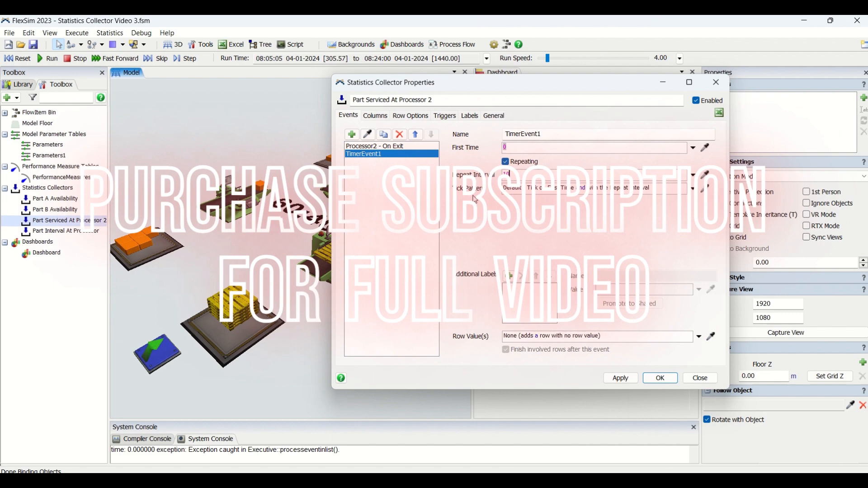
pyautogui.moveTo(424, 178)
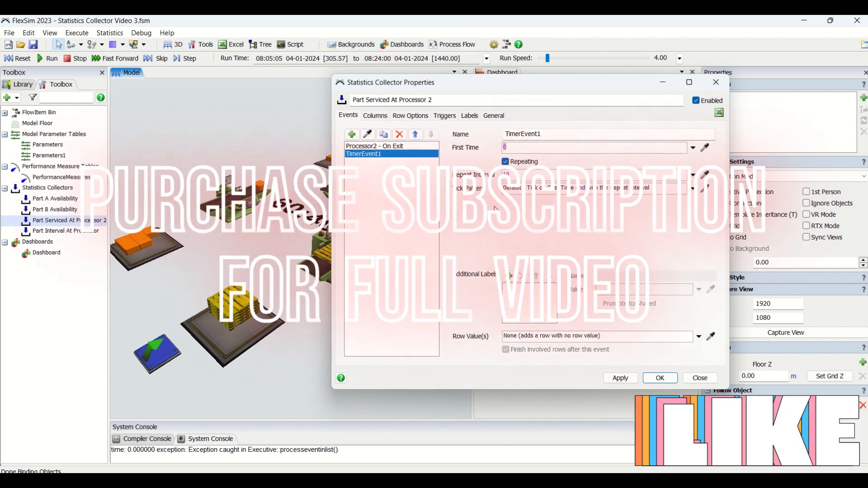
pyautogui.moveTo(133, 147)
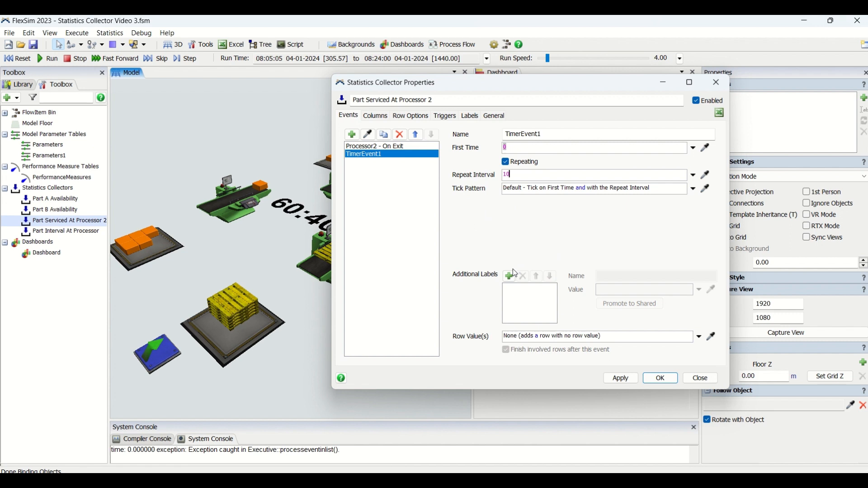
pyautogui.moveTo(492, 282)
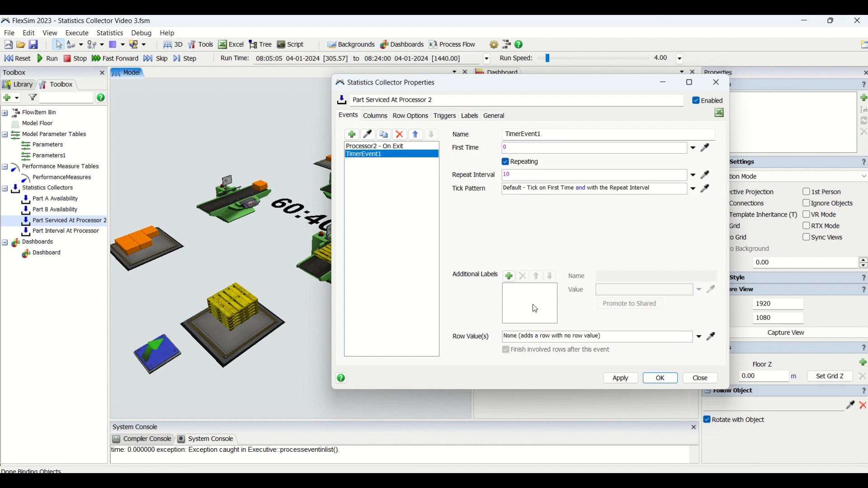
pyautogui.moveTo(536, 309)
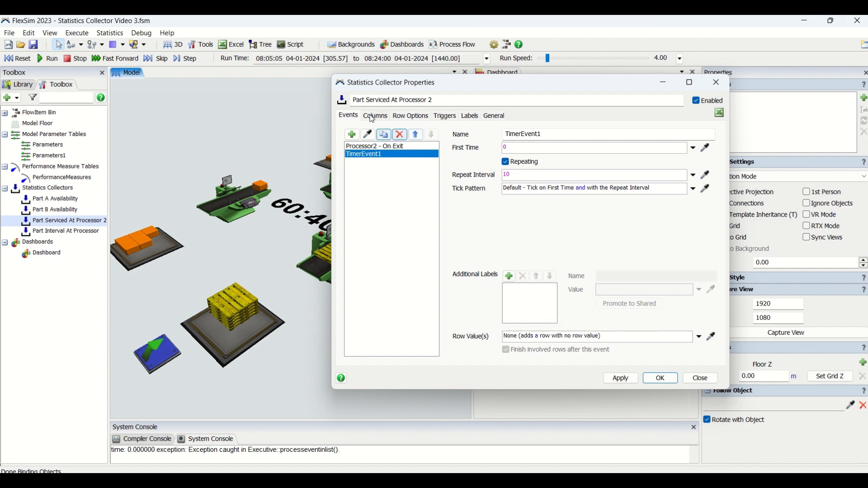
pyautogui.moveTo(542, 297)
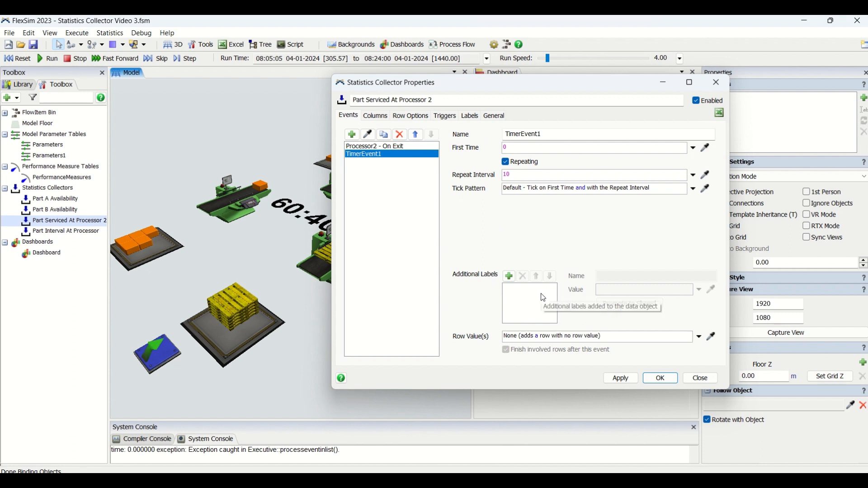
# - Add an additional label named labelName to TimerEvent1 that applies to all events
pyautogui.click(507, 276)
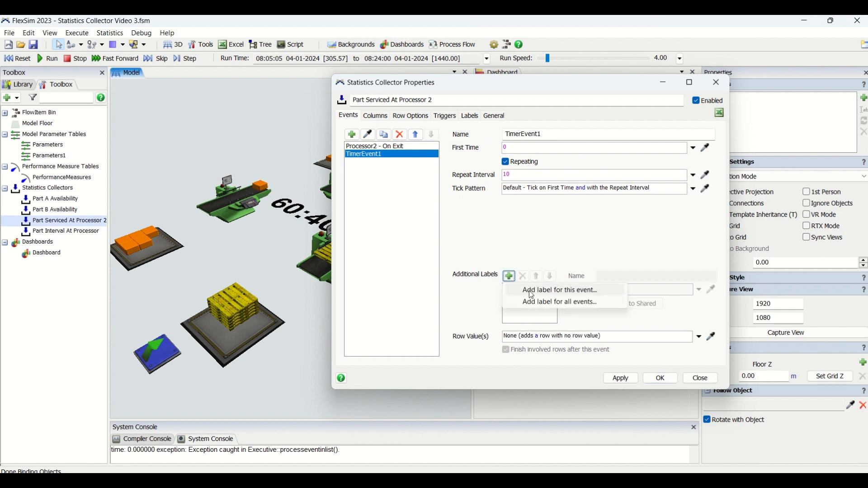
pyautogui.moveTo(592, 306)
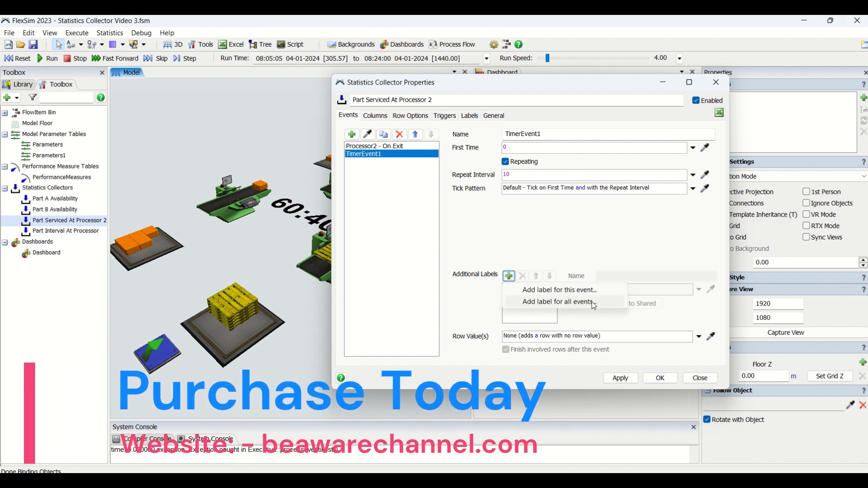
pyautogui.click(556, 302)
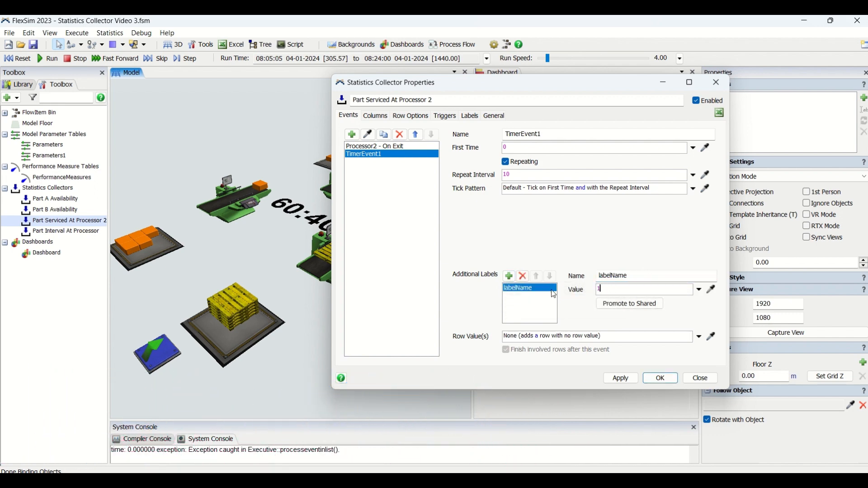
pyautogui.click(522, 276)
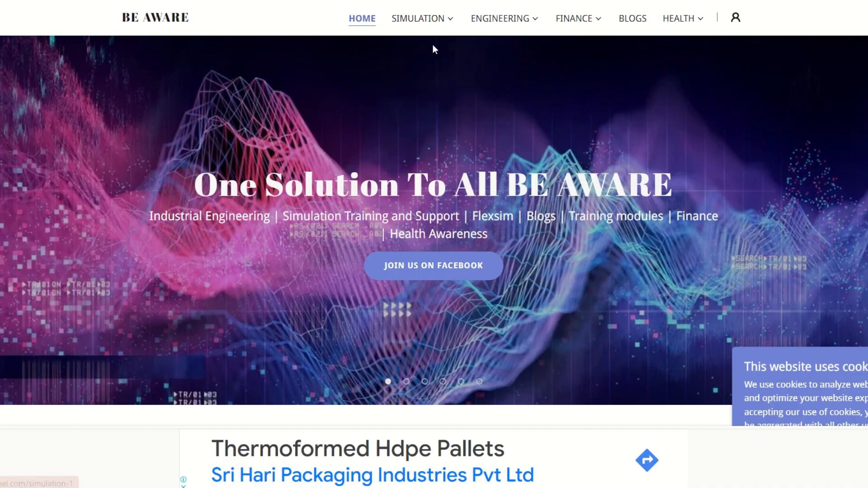
# - Expand the monthly, 3-month and yearly premium plans under Subscriptions For Premium Content Access
pyautogui.scroll(-3)
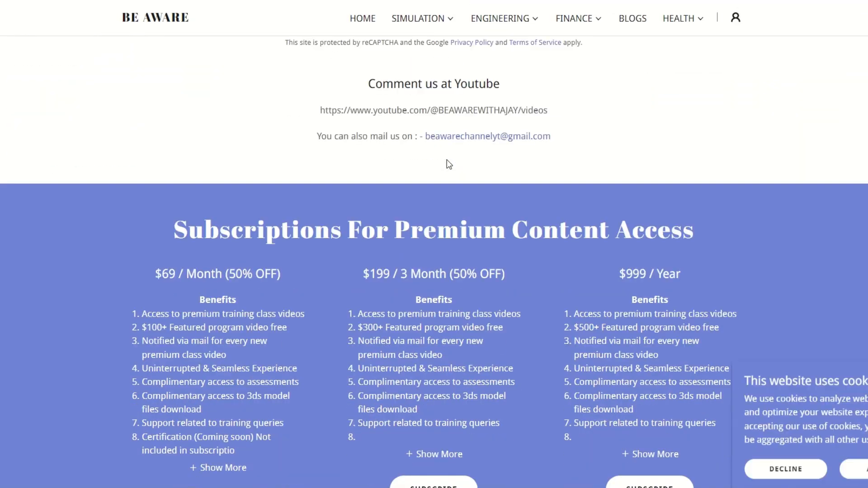
pyautogui.scroll(-3)
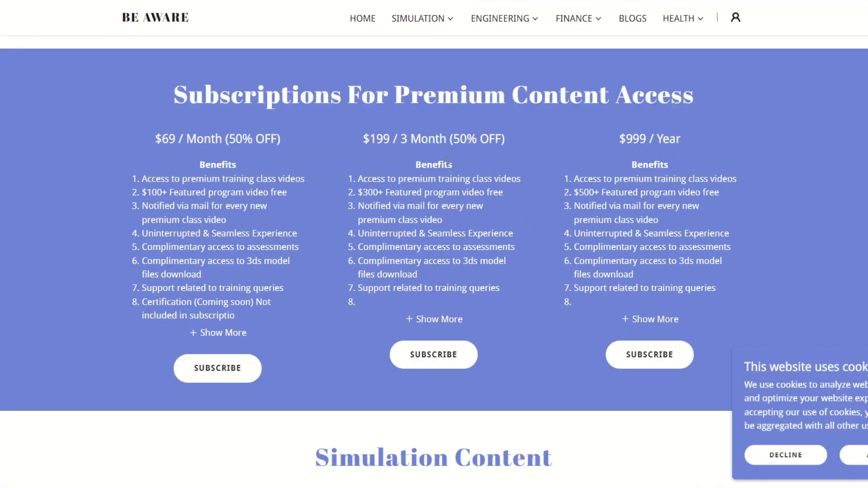
pyautogui.moveTo(449, 163)
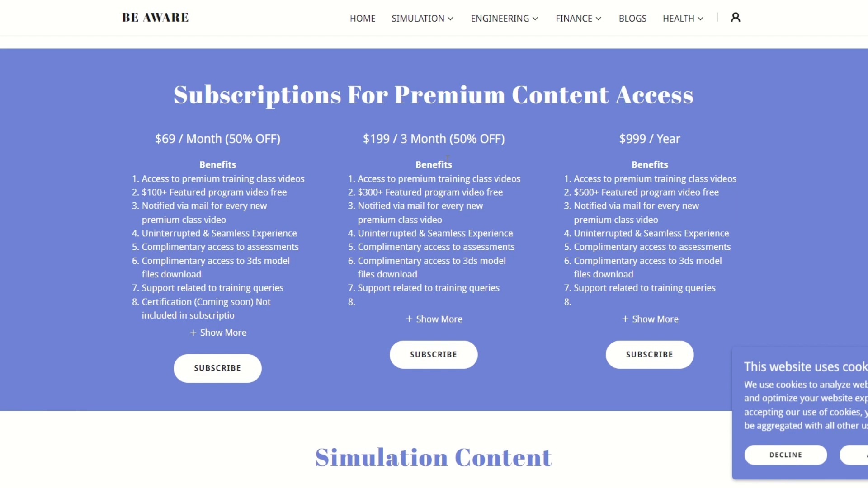
pyautogui.moveTo(452, 125)
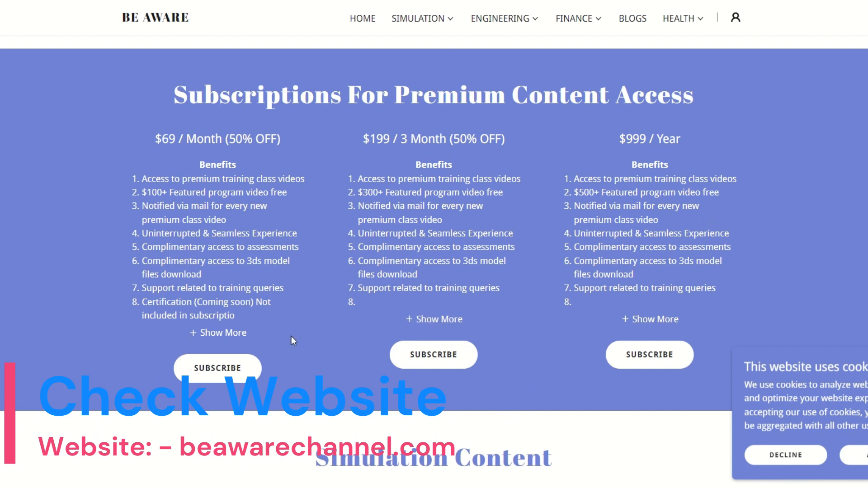
pyautogui.click(218, 333)
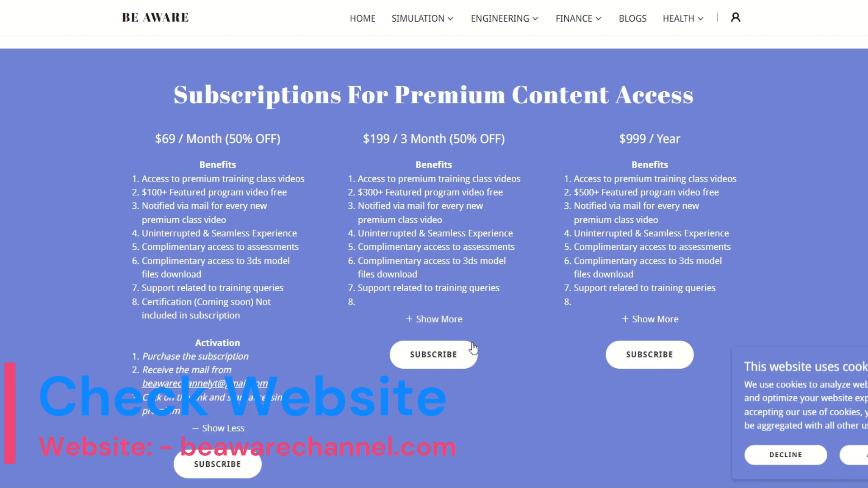
pyautogui.click(434, 319)
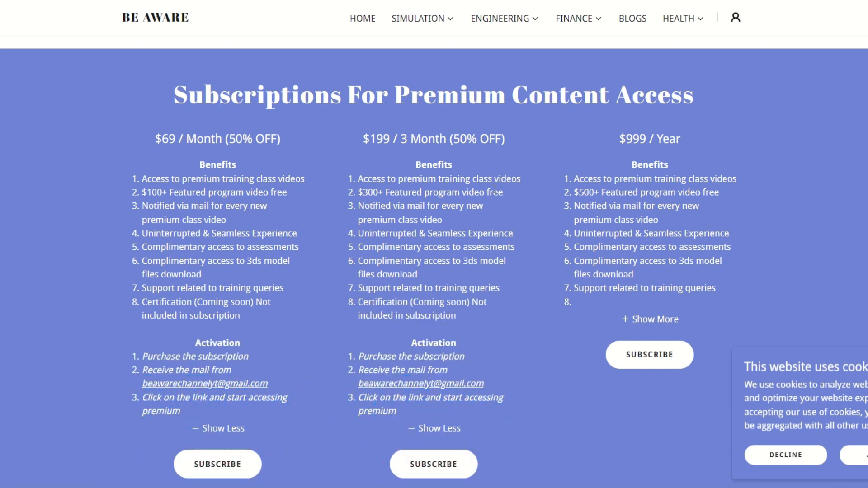
pyautogui.click(649, 320)
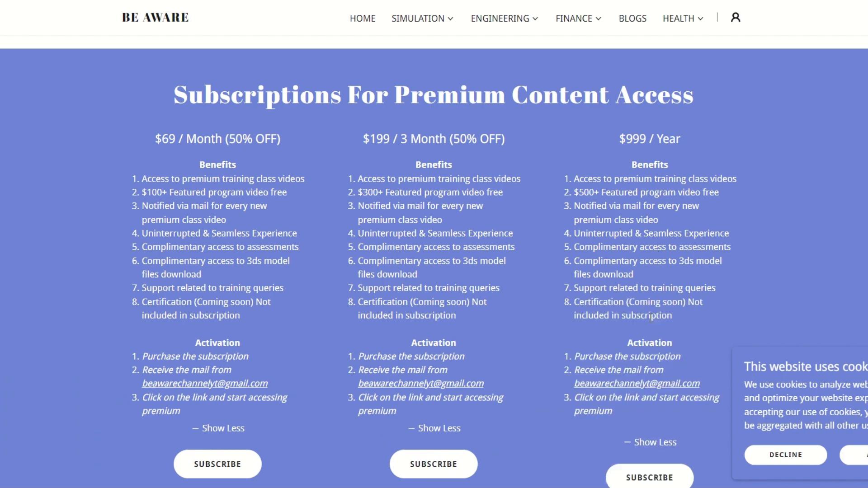
pyautogui.scroll(-3)
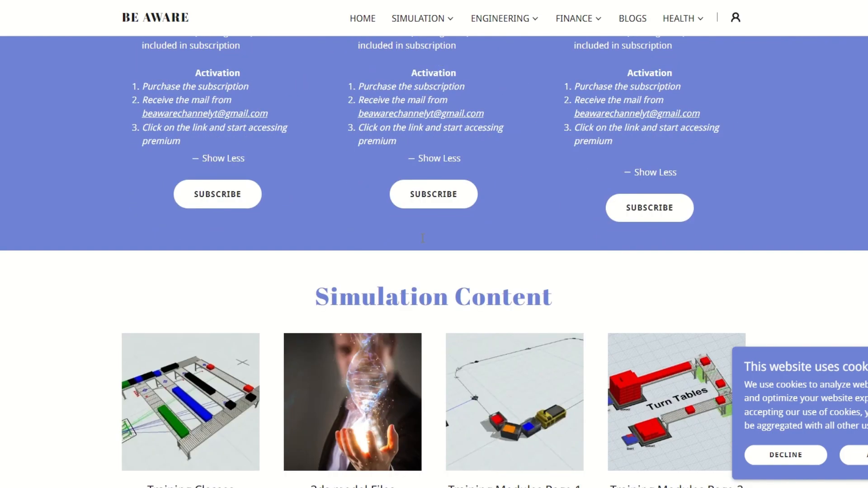
pyautogui.scroll(3)
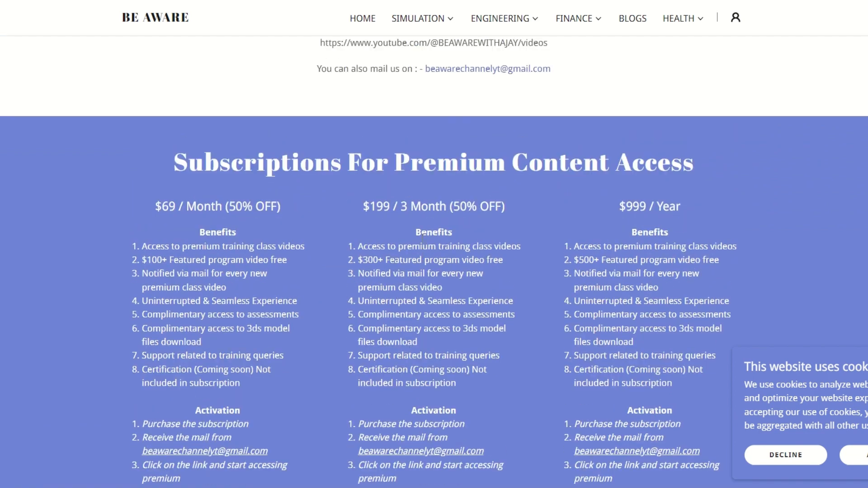
pyautogui.scroll(-3)
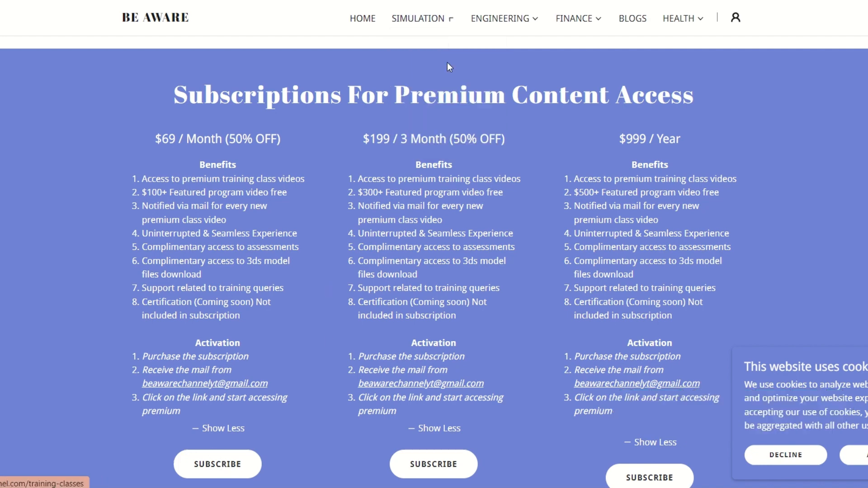
# - Visit the account sign-in page, then go to the Simulation page via the SIMULATION menu
pyautogui.click(736, 17)
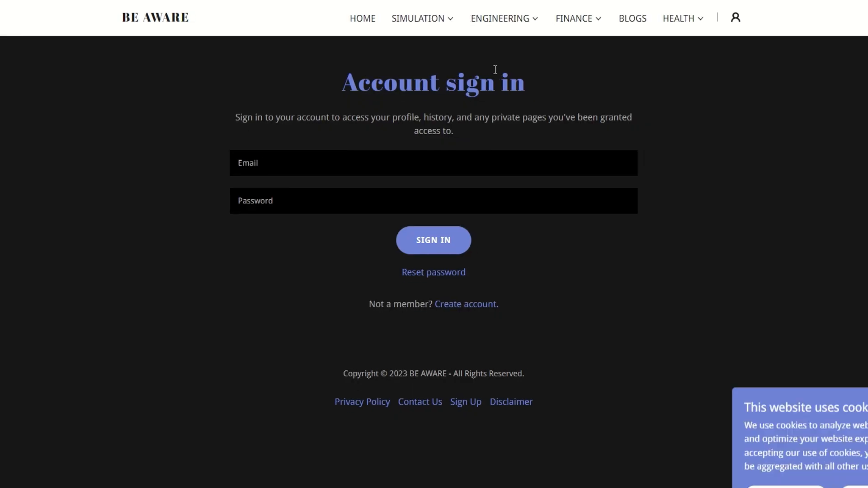
pyautogui.click(422, 18)
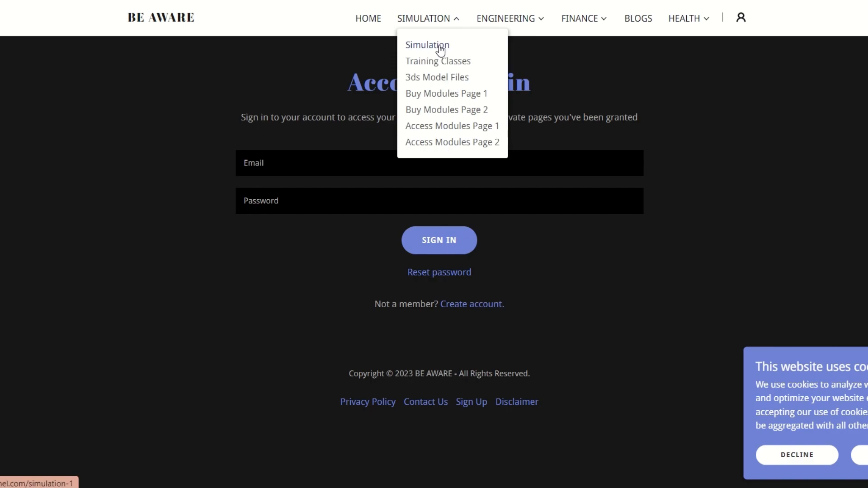
pyautogui.click(427, 44)
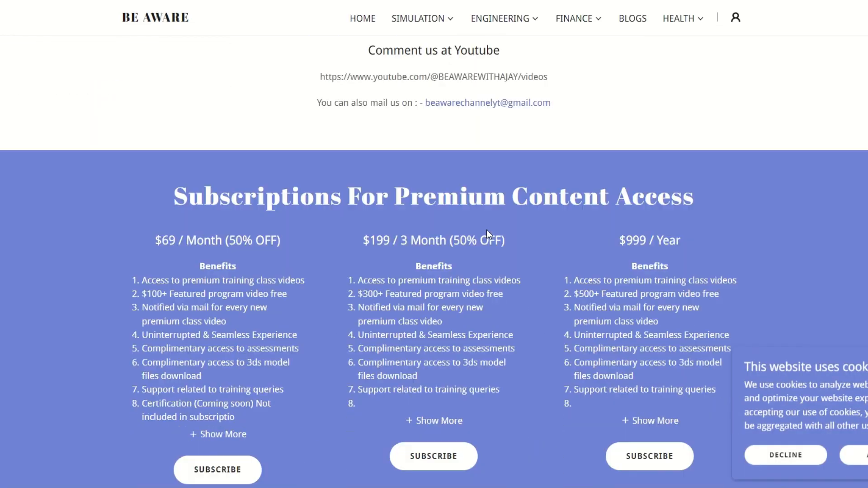
pyautogui.scroll(-3)
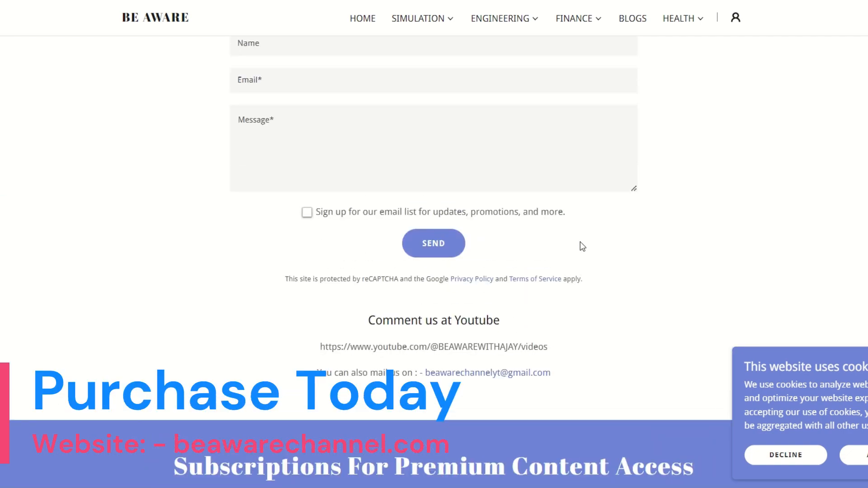
pyautogui.scroll(-3)
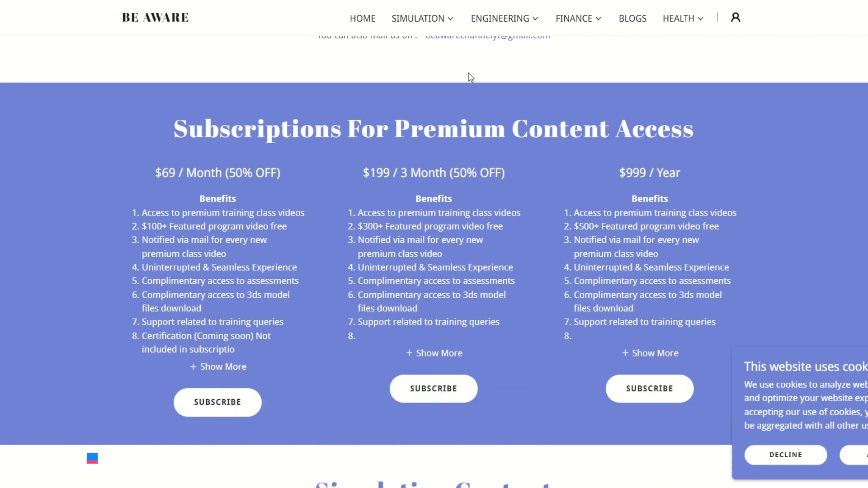
pyautogui.click(418, 18)
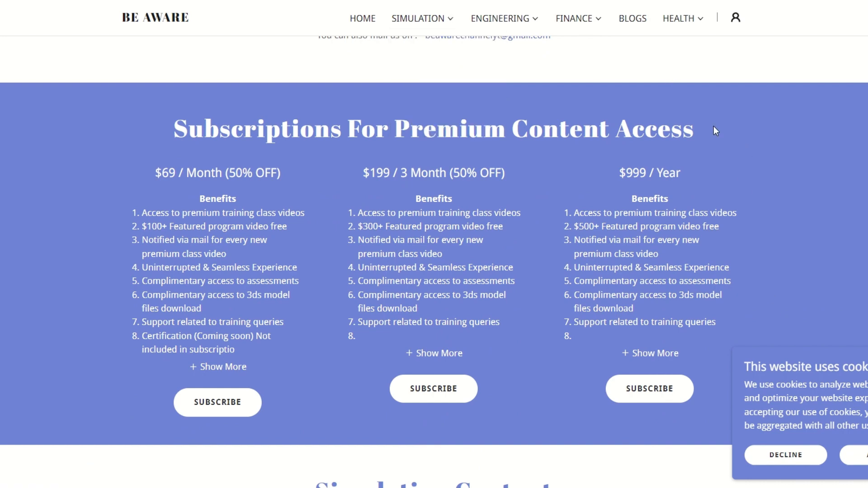
pyautogui.moveTo(671, 112)
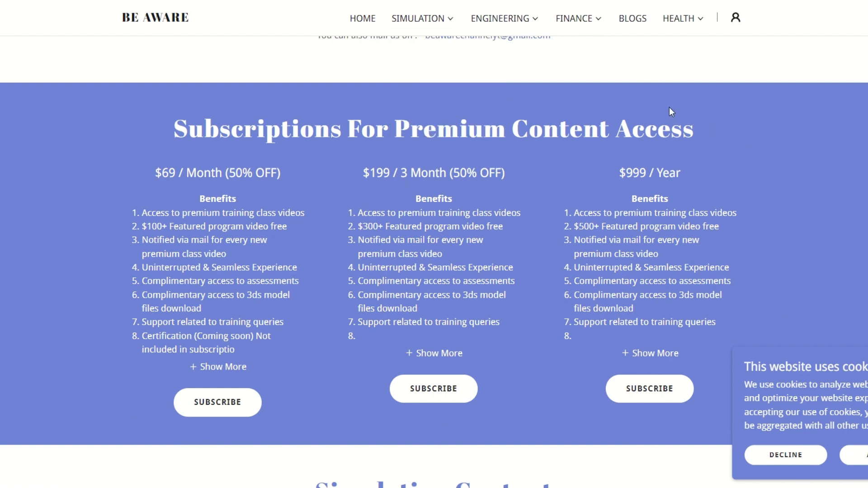
pyautogui.moveTo(624, 110)
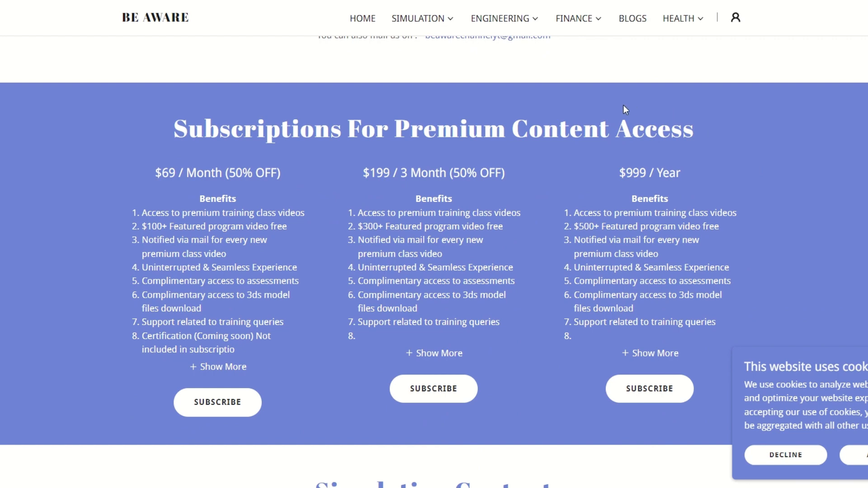